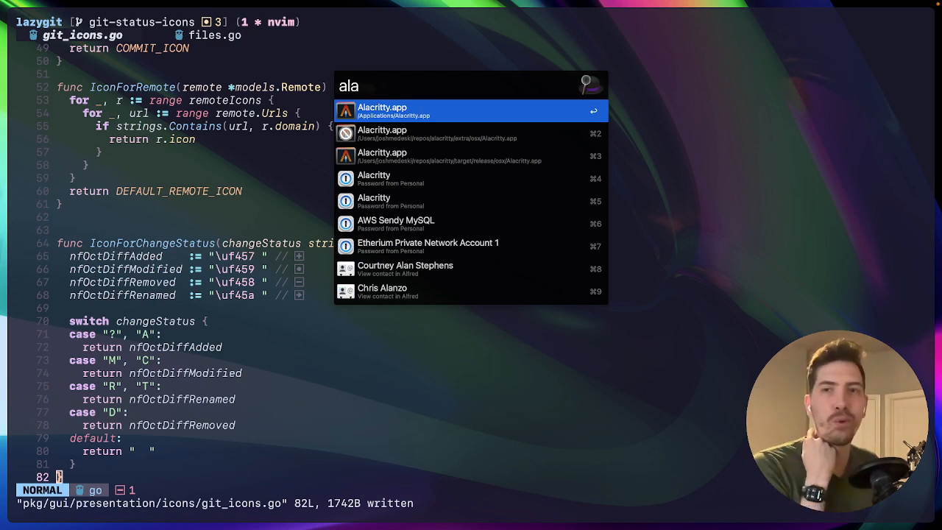
Dismiss the launcher search and discard all unstaged changes to git_icons.go in lazygit
key("Escape")
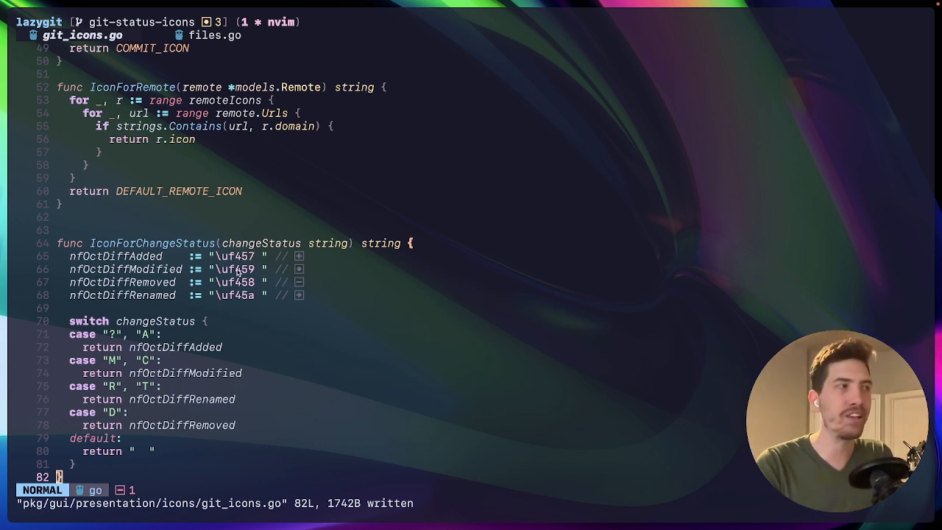
mouse_move(301, 259)
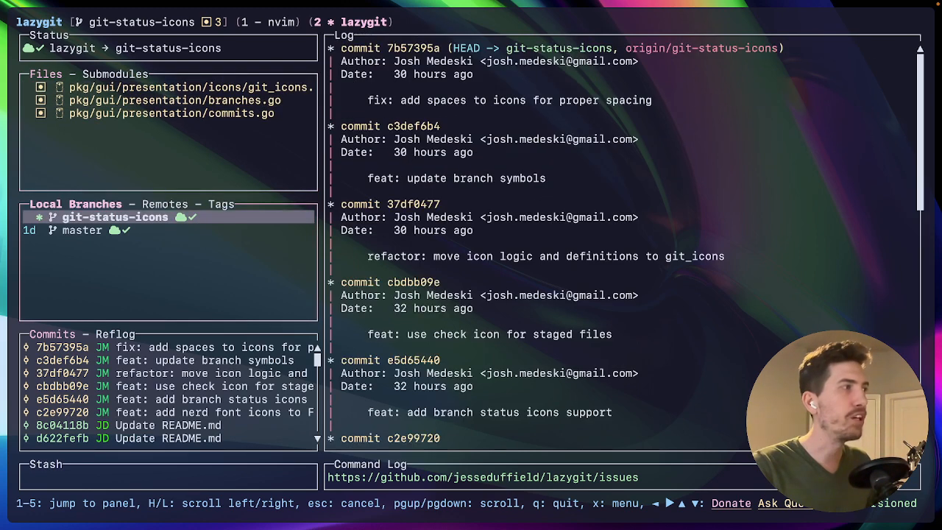
left_click(172, 112)
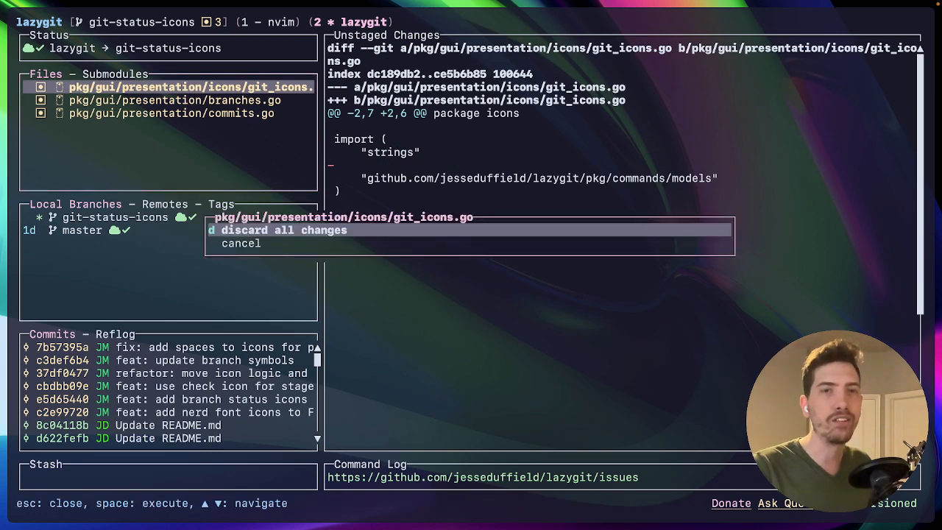
left_click(282, 229)
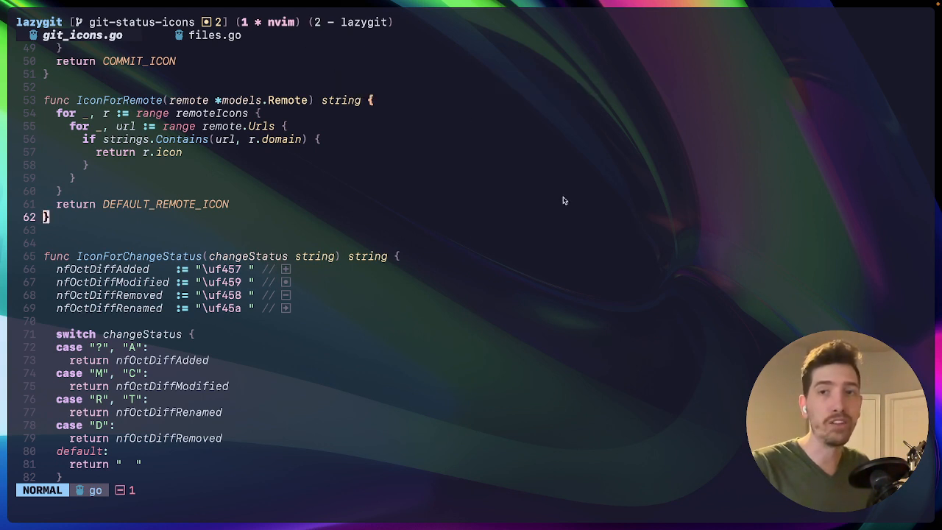
mouse_move(421, 237)
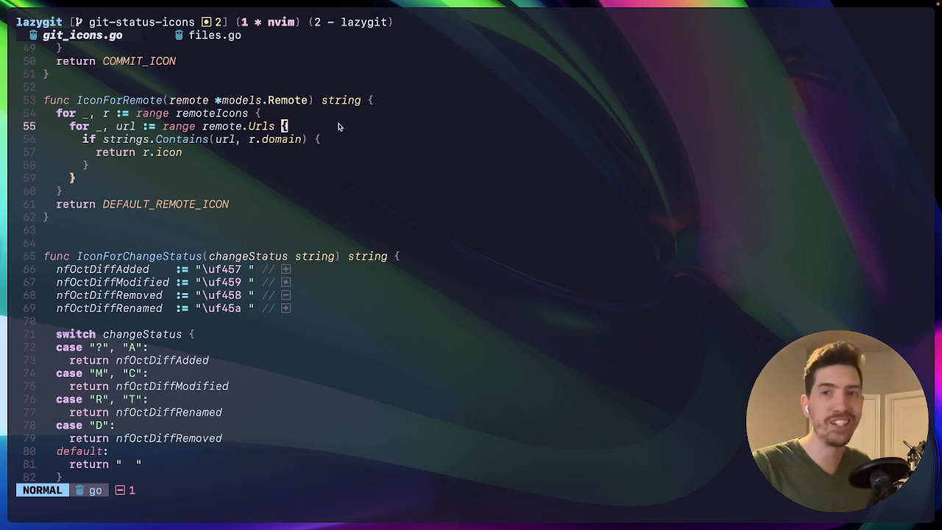
mouse_move(160, 141)
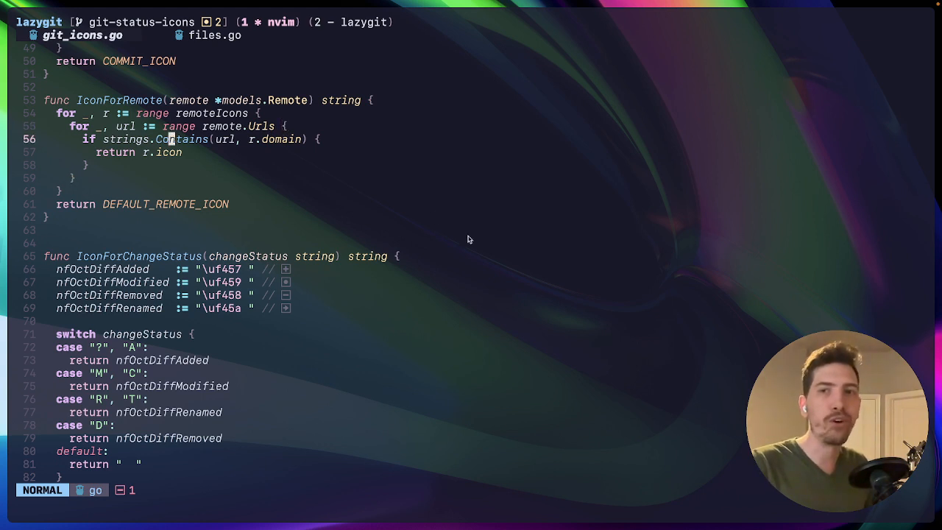
mouse_move(131, 161)
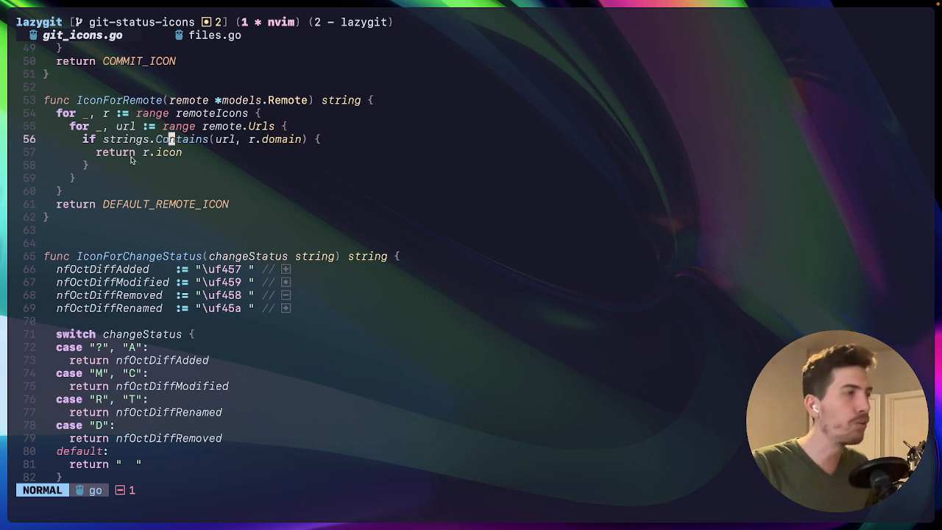
mouse_move(195, 139)
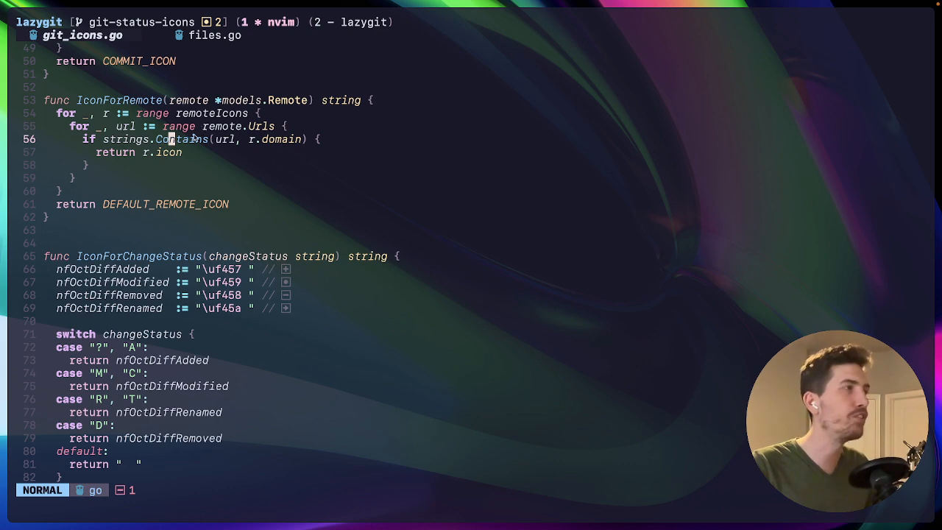
key("v")
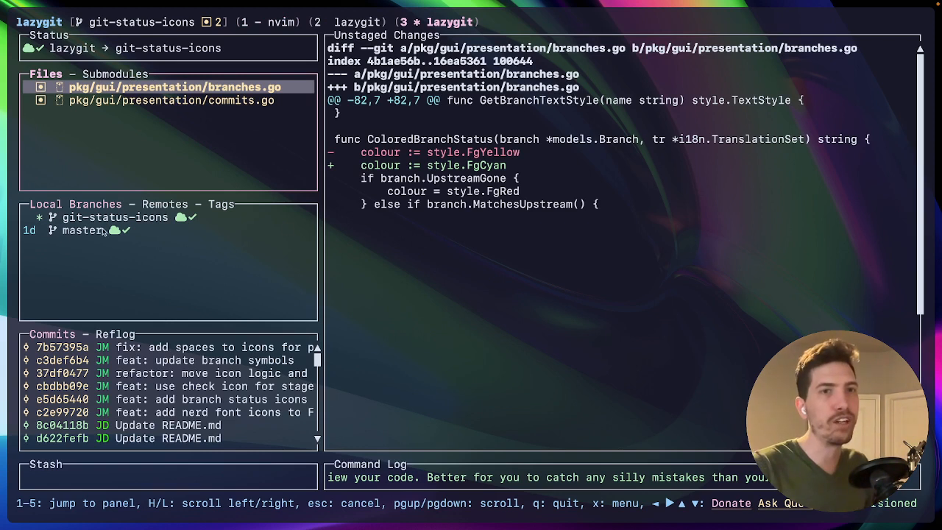
mouse_move(267, 153)
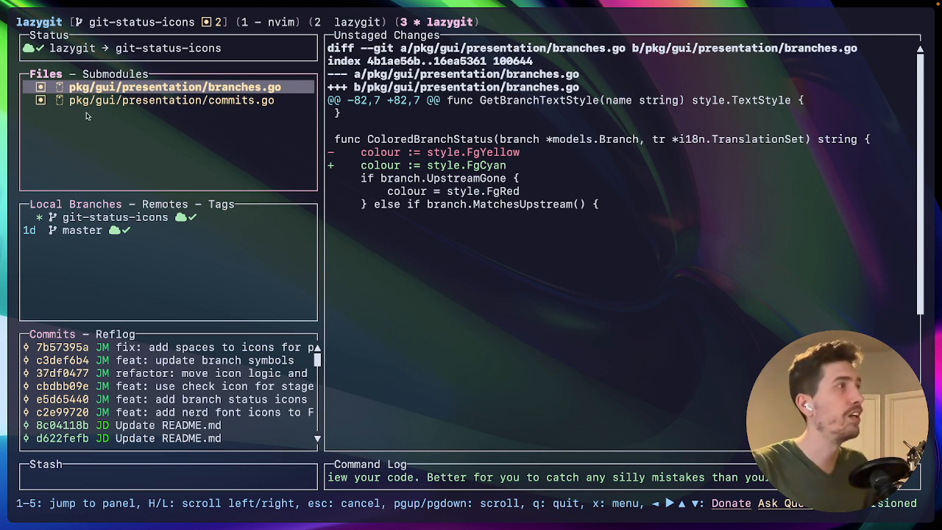
Show the branches.go diff changing the branch status colour from yellow to cyan
key("space")
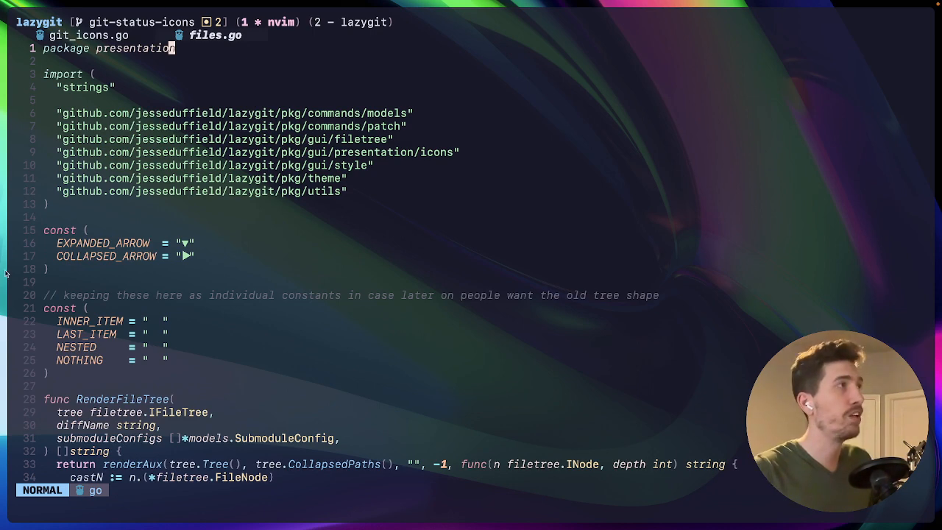
mouse_move(307, 216)
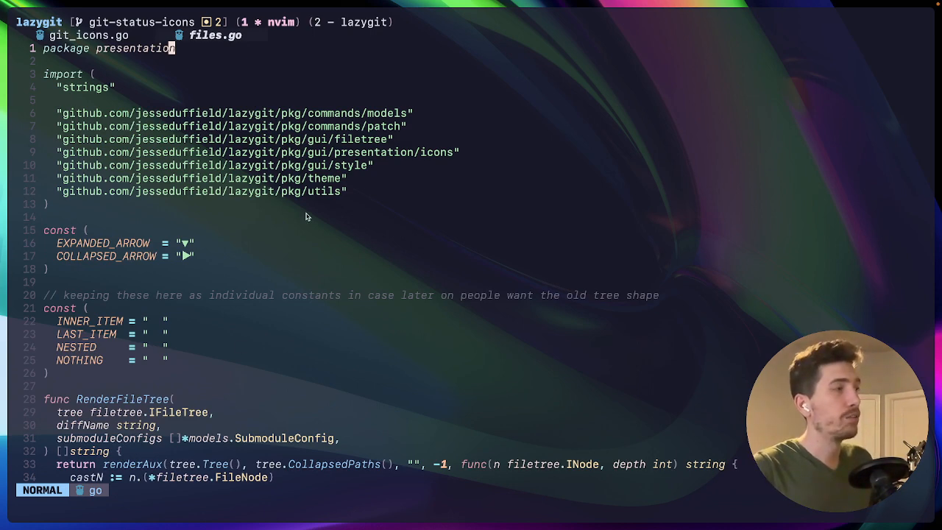
Scroll through files.go to view its package declaration and imports
scroll("down", 3)
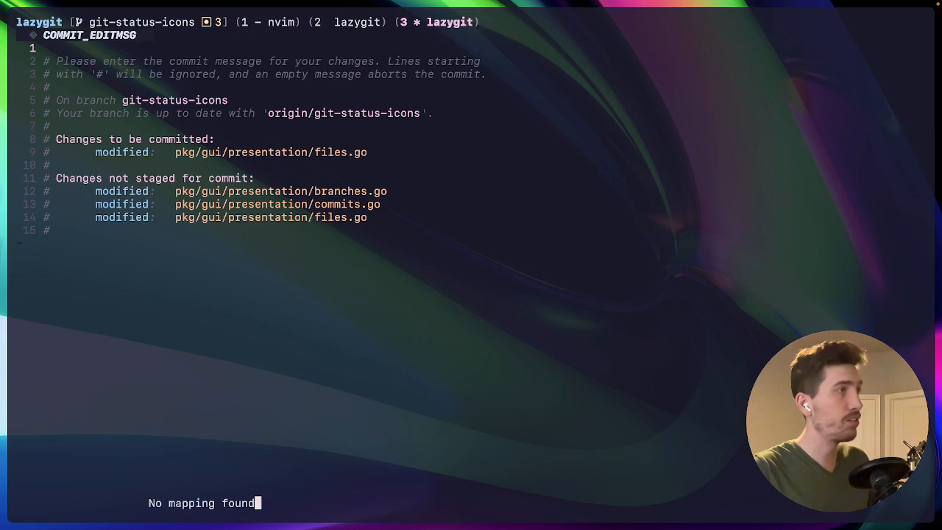
Enter insert mode and type the commit message 'feat: remove thi…' for files.go
type("a")
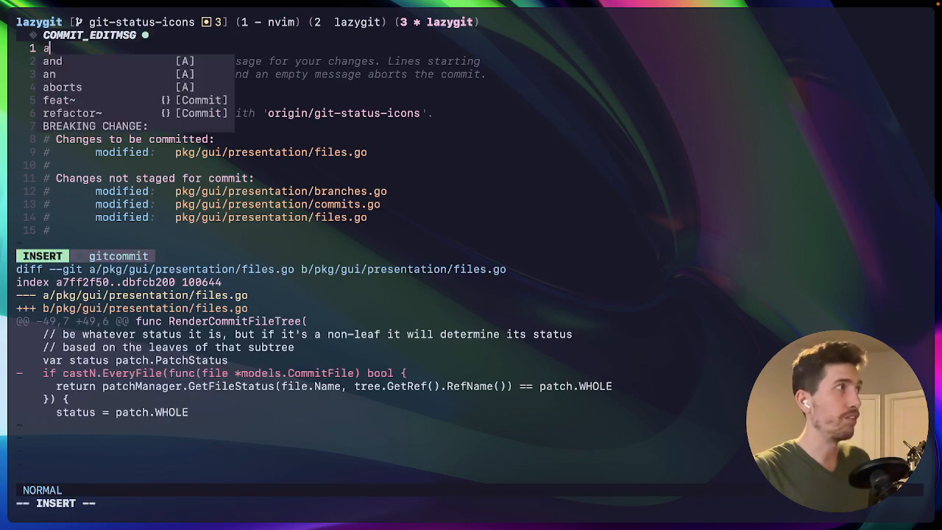
type("feat: remove thi")
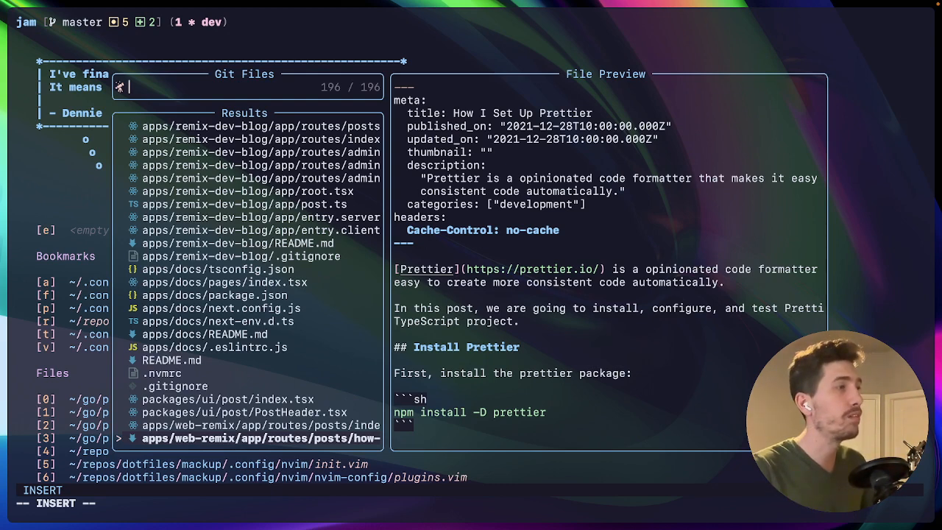
Search the jam project's 196-file Git Files finder for 'readme.md'
type("readme.md")
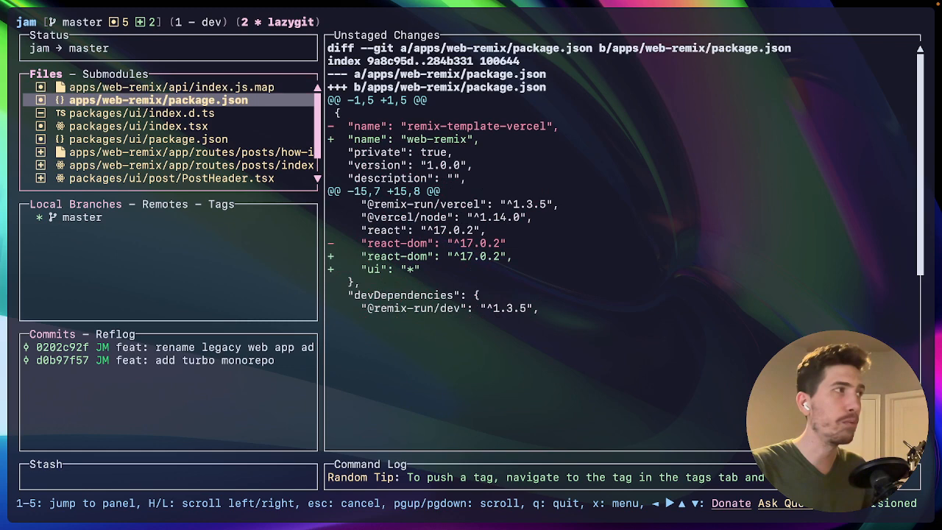
Show the packages/ui/index.tsx diff that removes the styles.css import
left_click(139, 126)
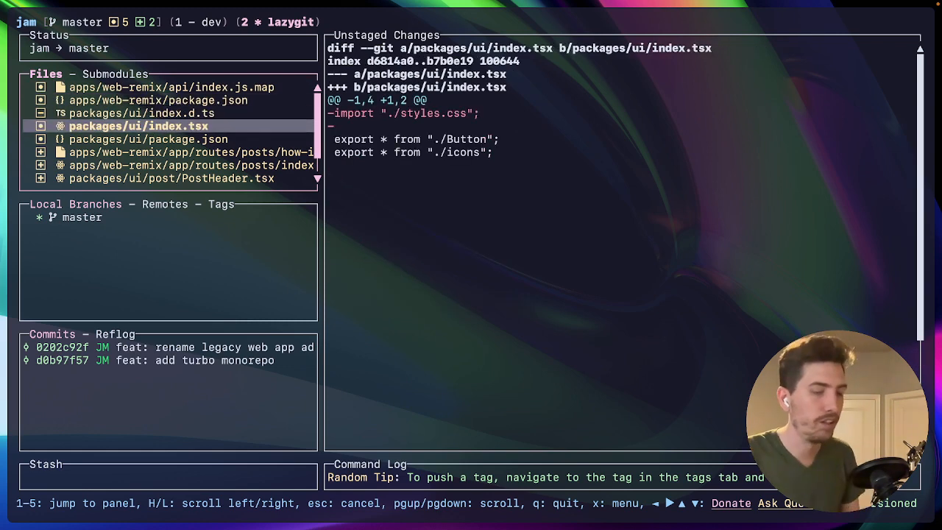
mouse_move(357, 367)
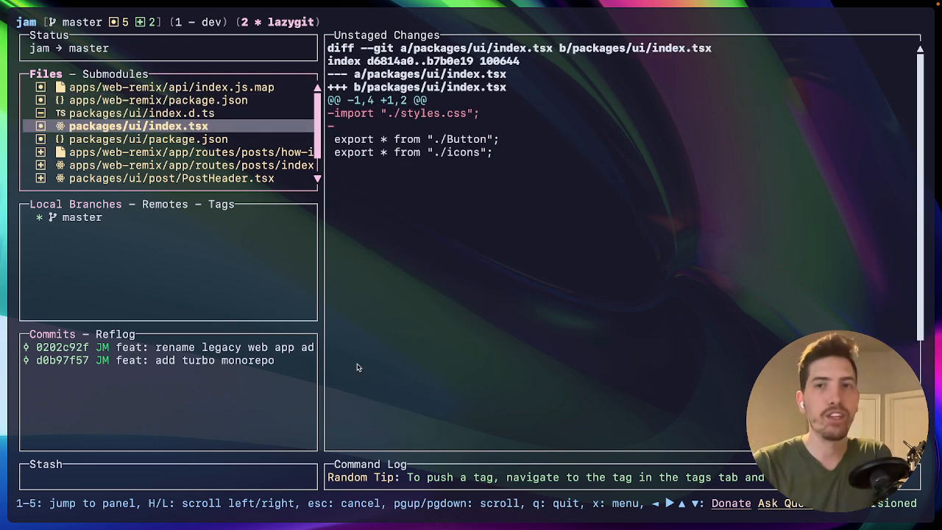
mouse_move(797, 131)
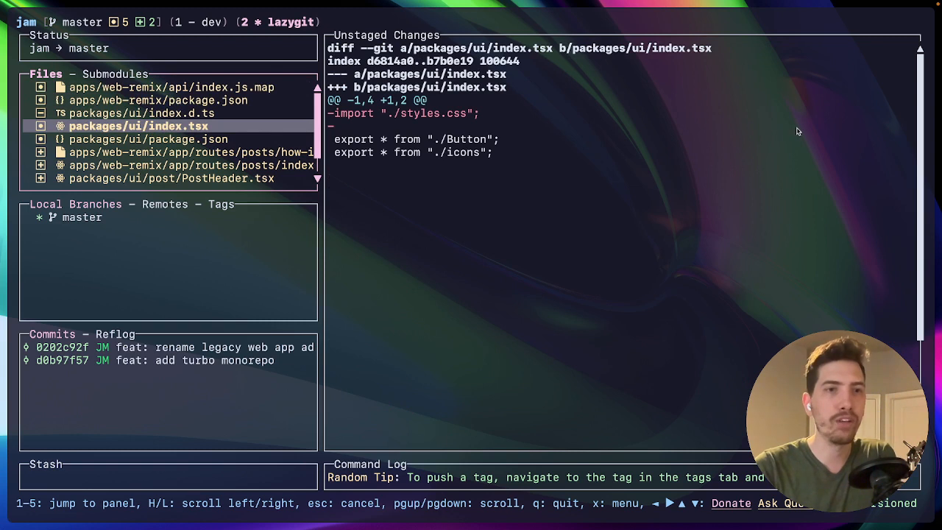